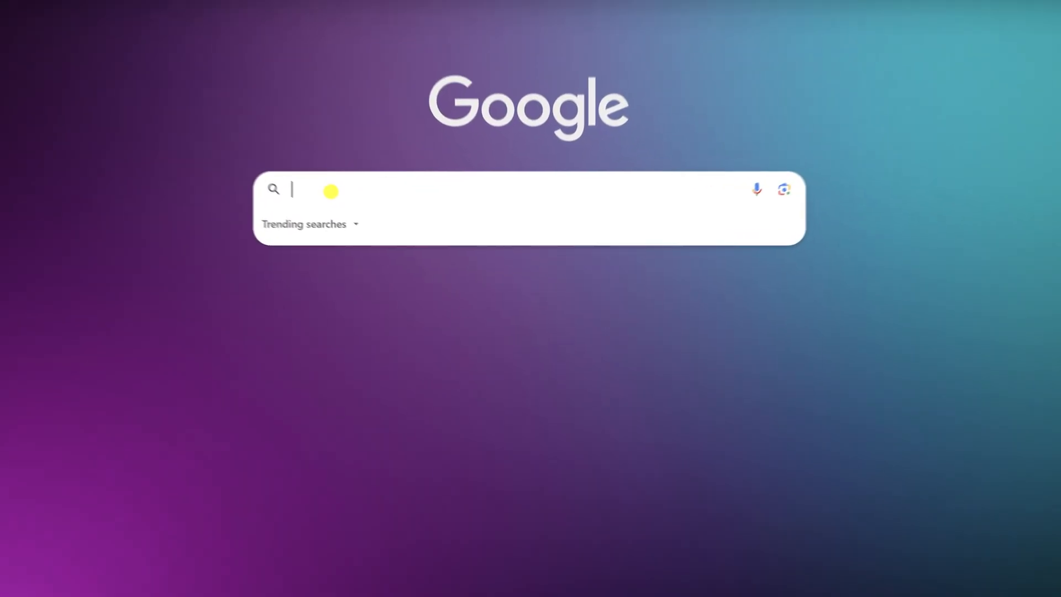
Search Google for 'google play games windows' and download the beta installer from play.google.com
text(google play games windows)
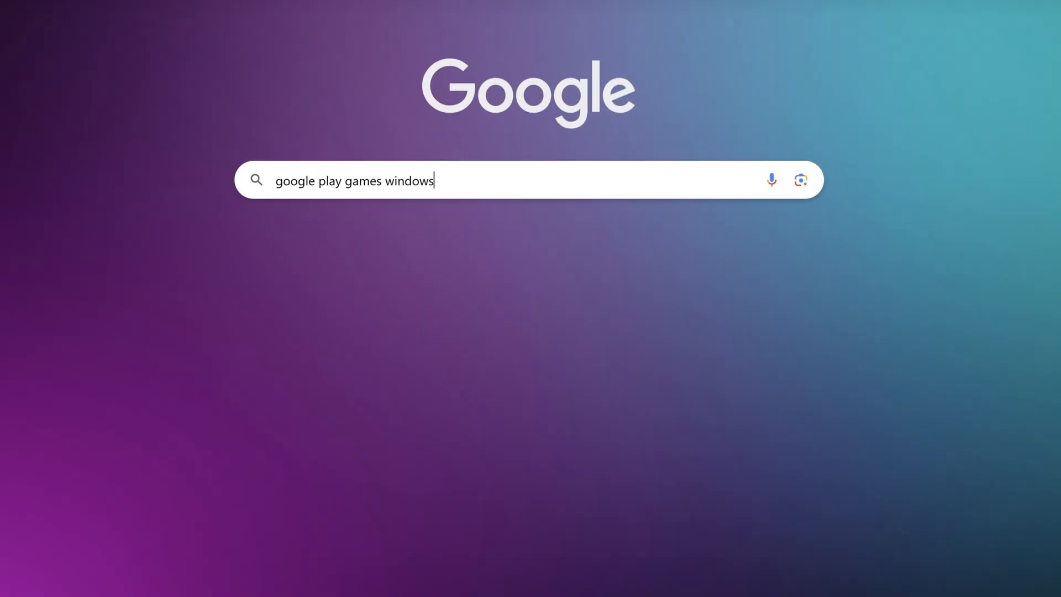
key(Enter)
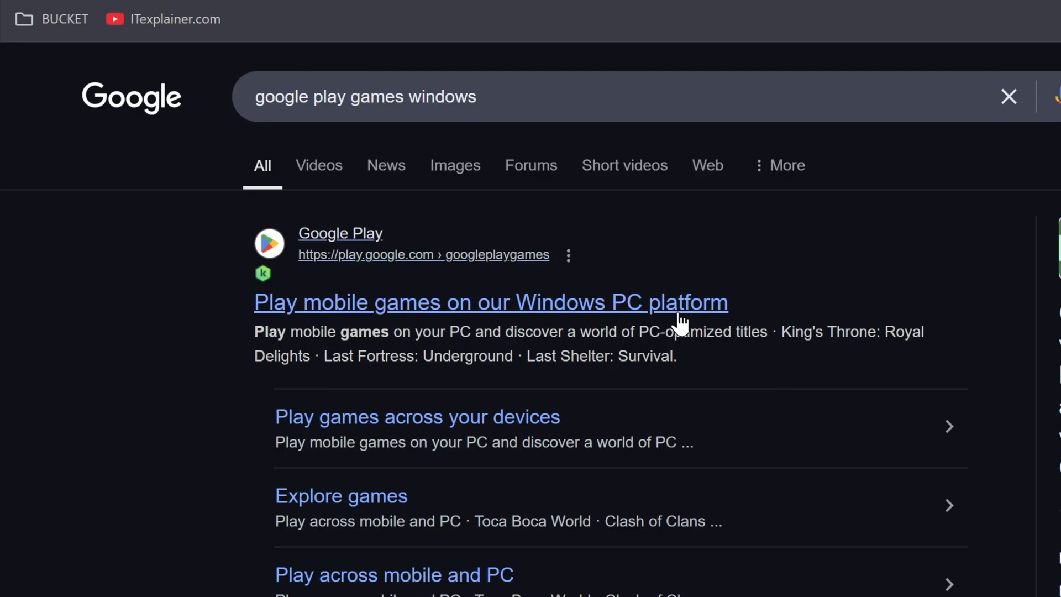
click(490, 301)
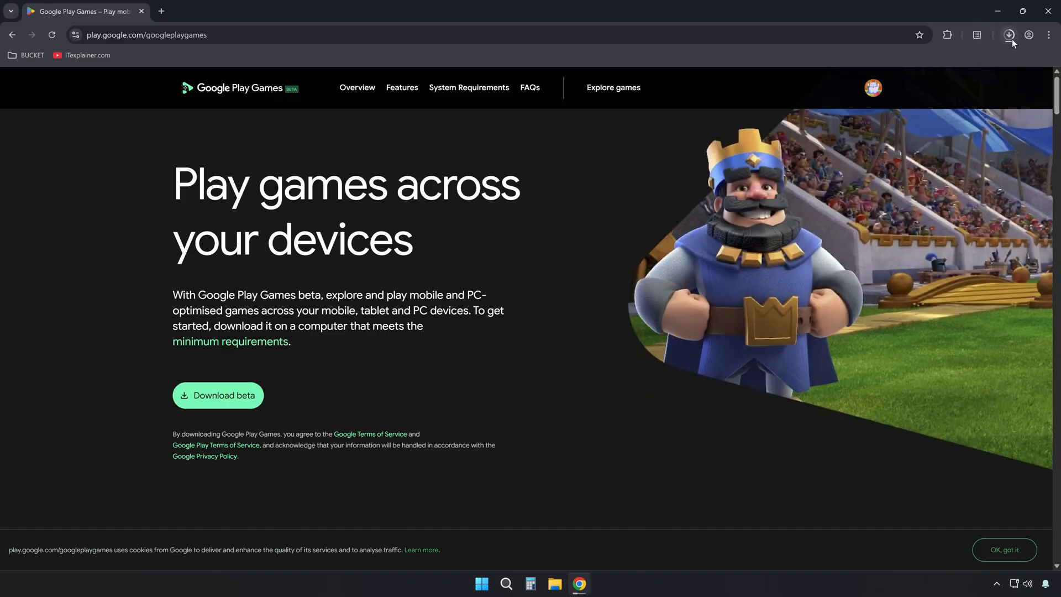
click(1009, 34)
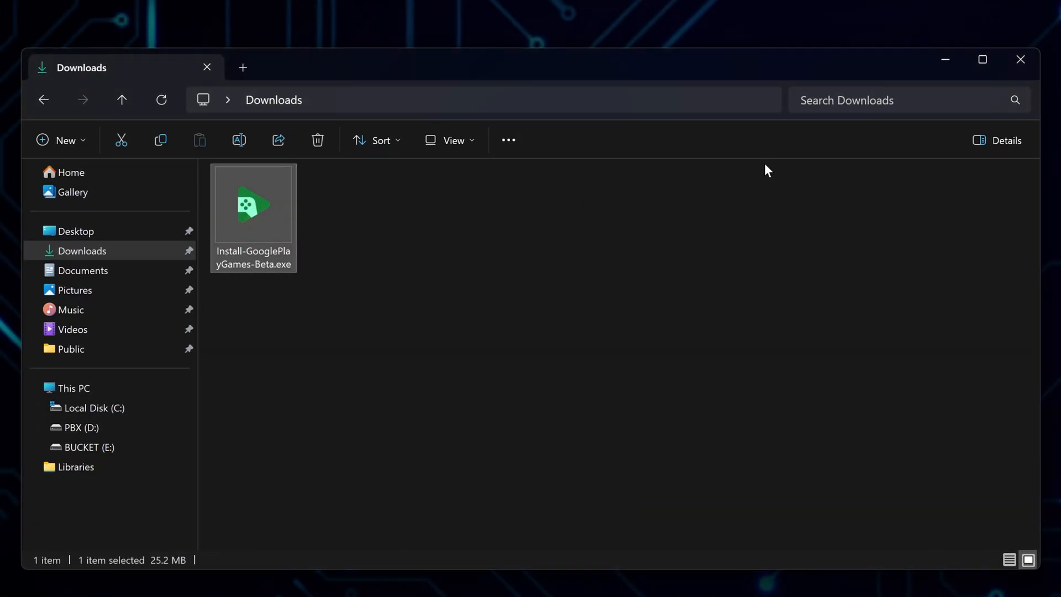
Run Install-GooglePlayGames-Beta.exe and install to the default Program Files location
double_click(253, 203)
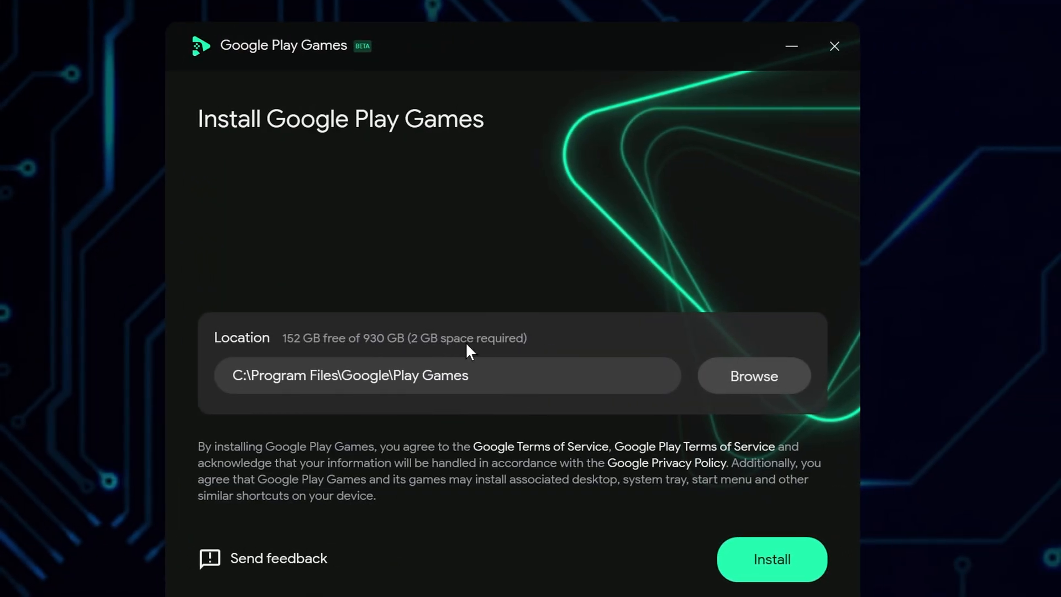
mouse_move(450, 406)
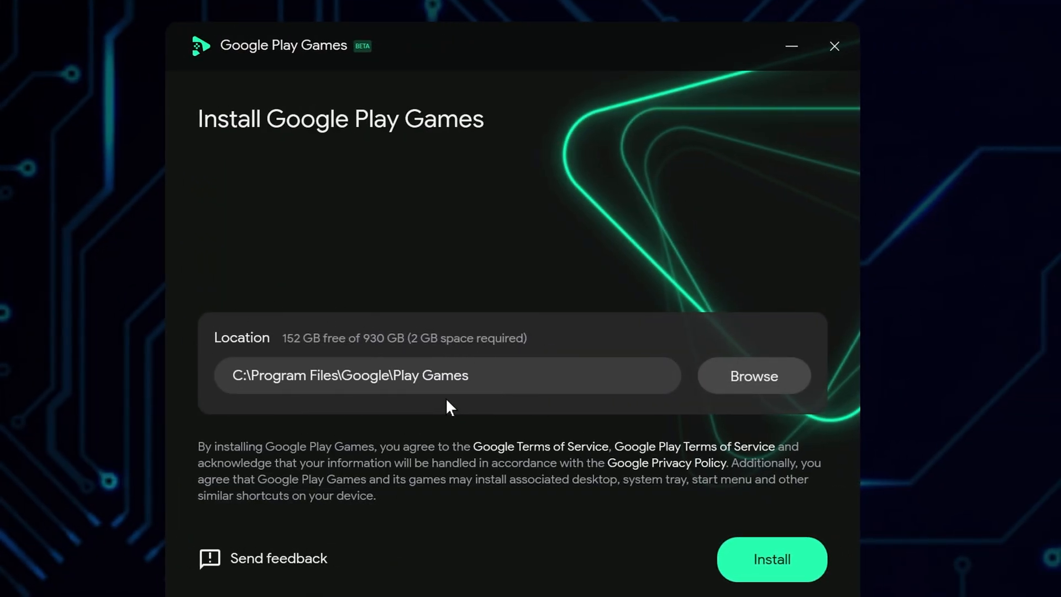
click(771, 559)
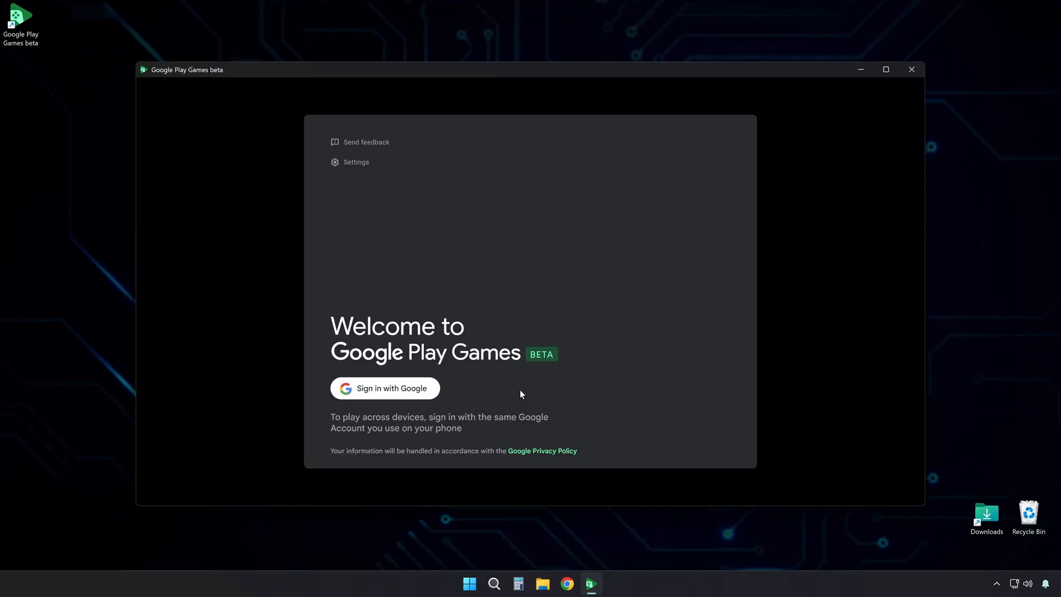
Sign in with Google, confirm the profile, accept terms, and disable Help improve your experience
click(385, 388)
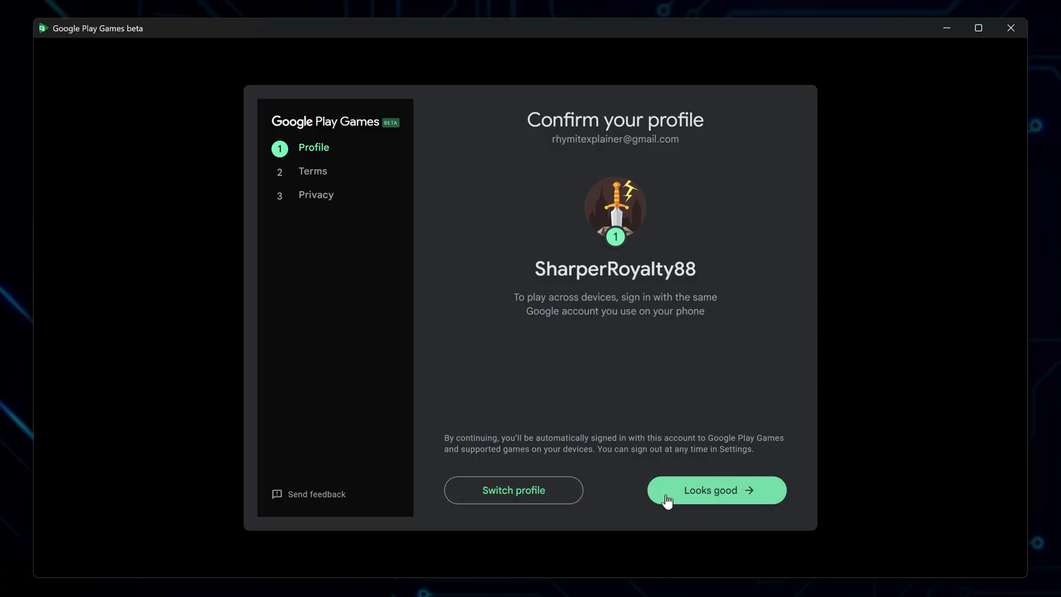
click(715, 490)
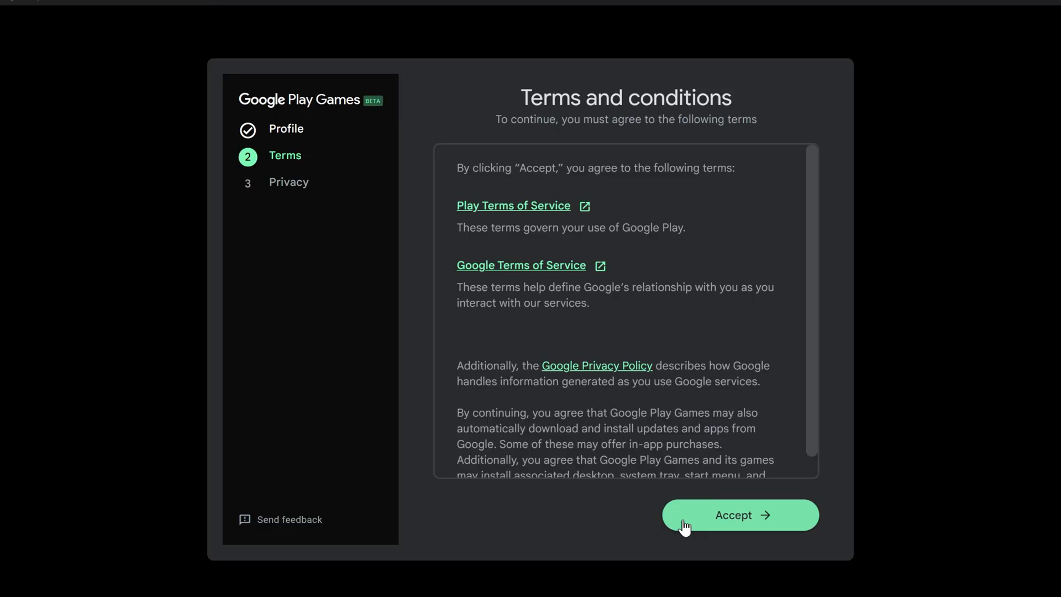
click(739, 515)
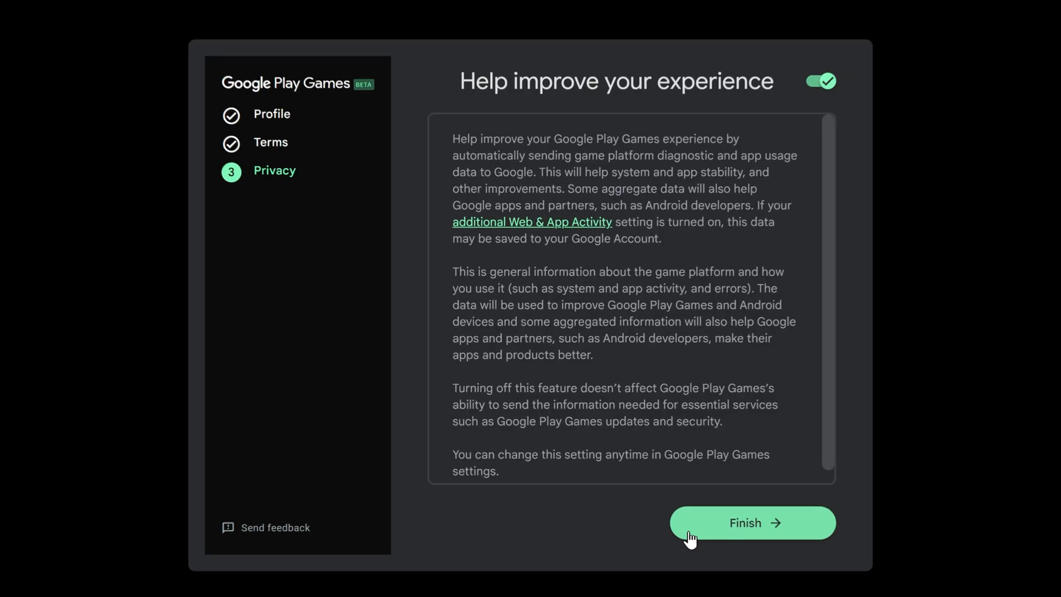
click(820, 80)
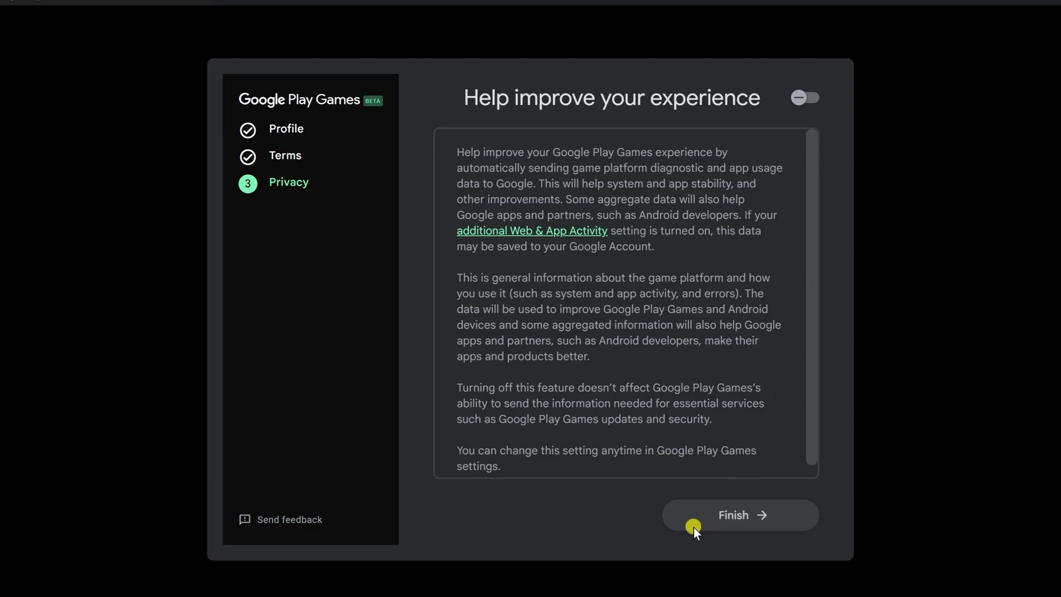
Finish setup, search 'car parking multiplayer', and view the game's Untested PC compatibility note
click(740, 515)
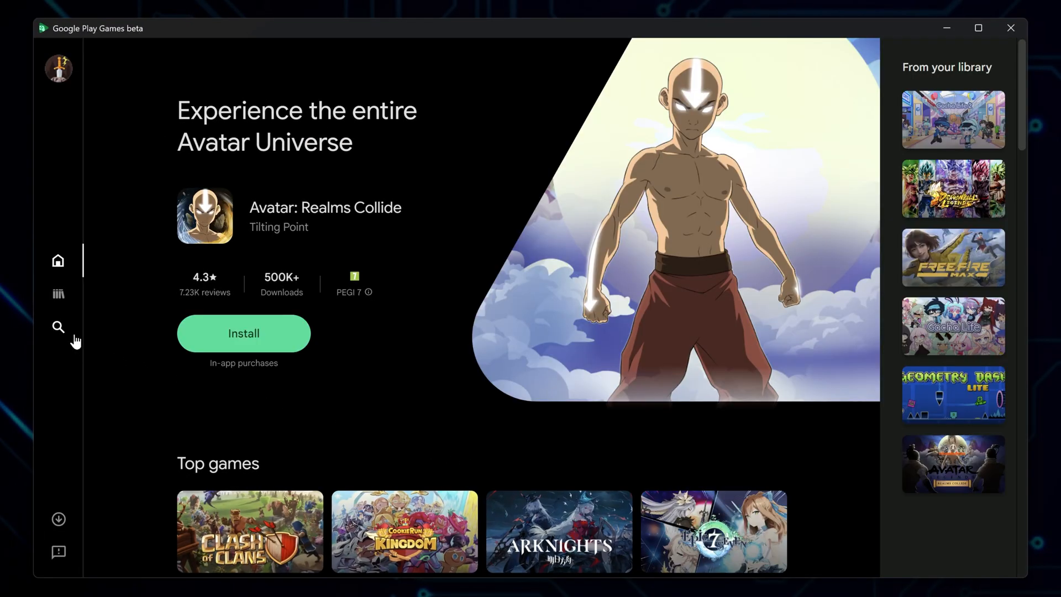
click(57, 327)
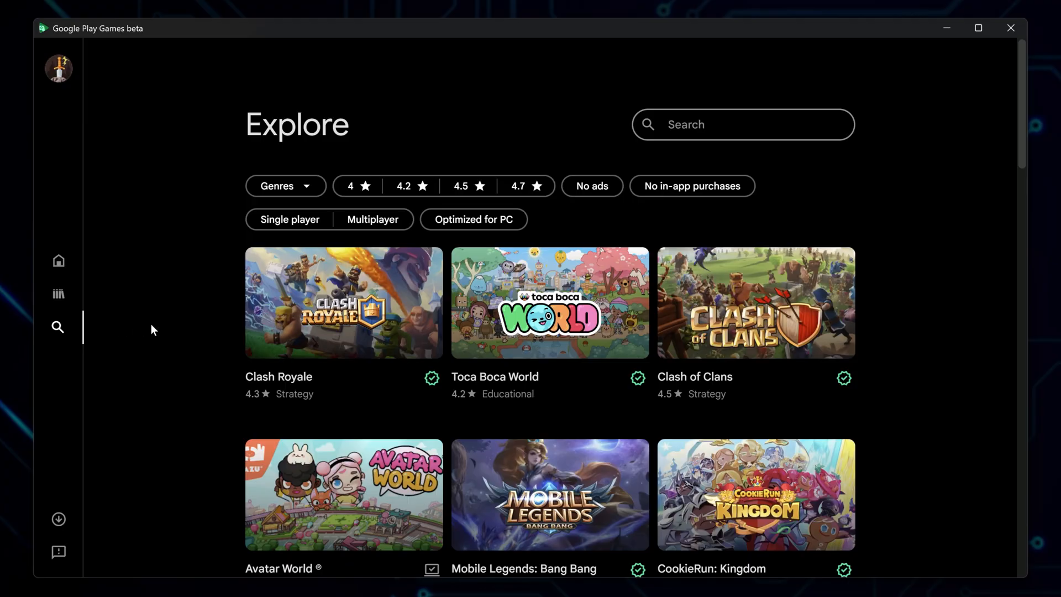
text(car parking multiplayer)
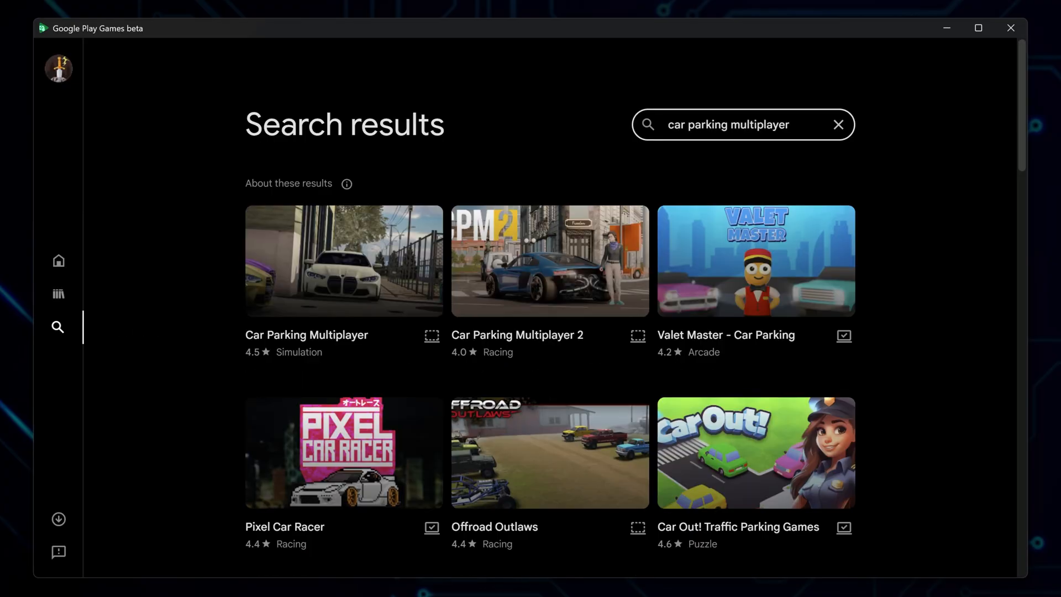
click(343, 260)
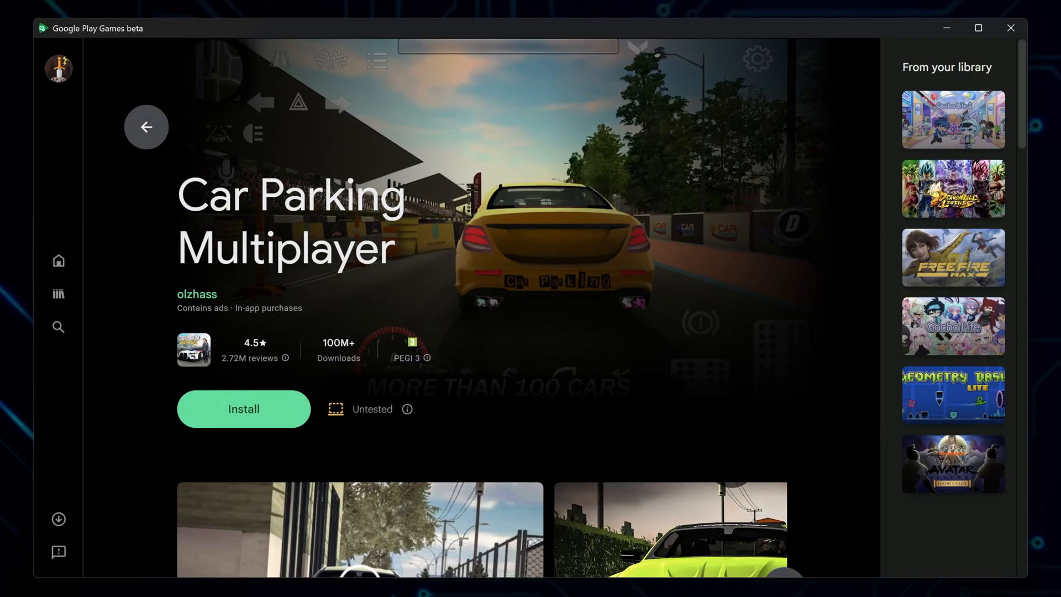
click(407, 409)
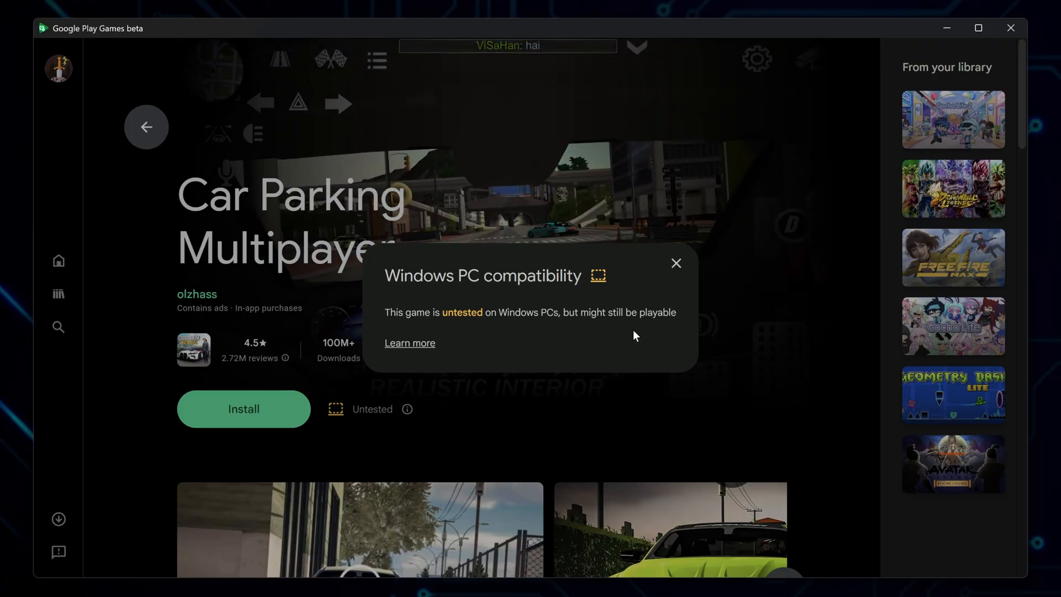
click(675, 262)
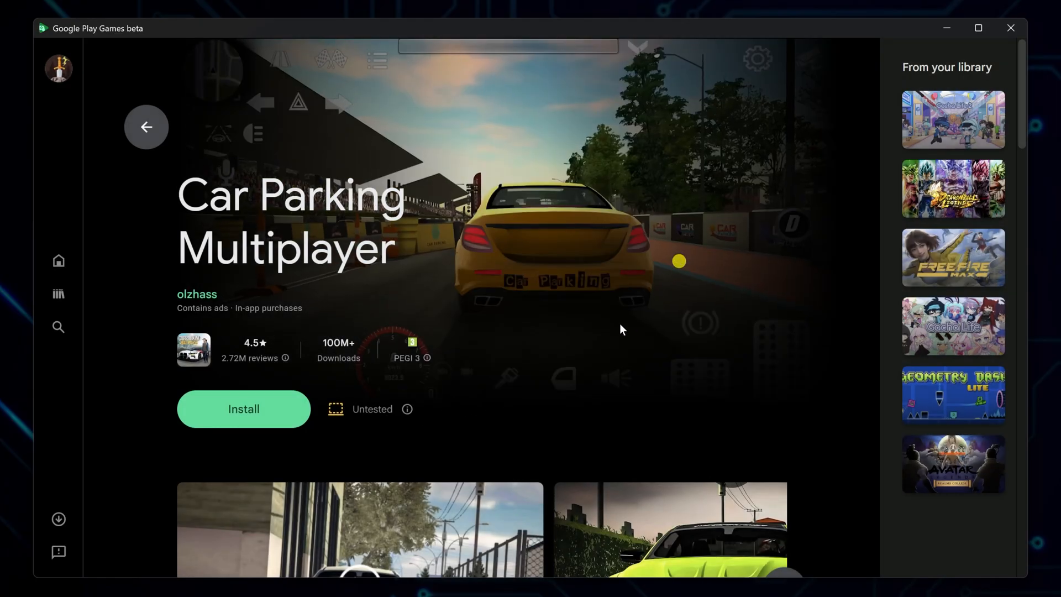
Install Car Parking Multiplayer and add its desktop shortcut
click(243, 409)
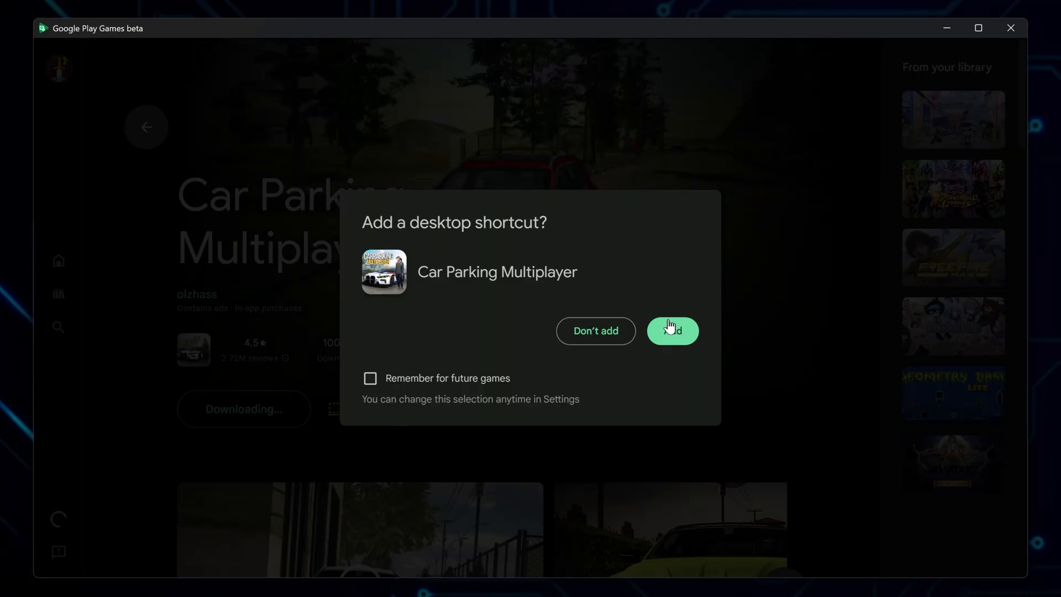
click(672, 331)
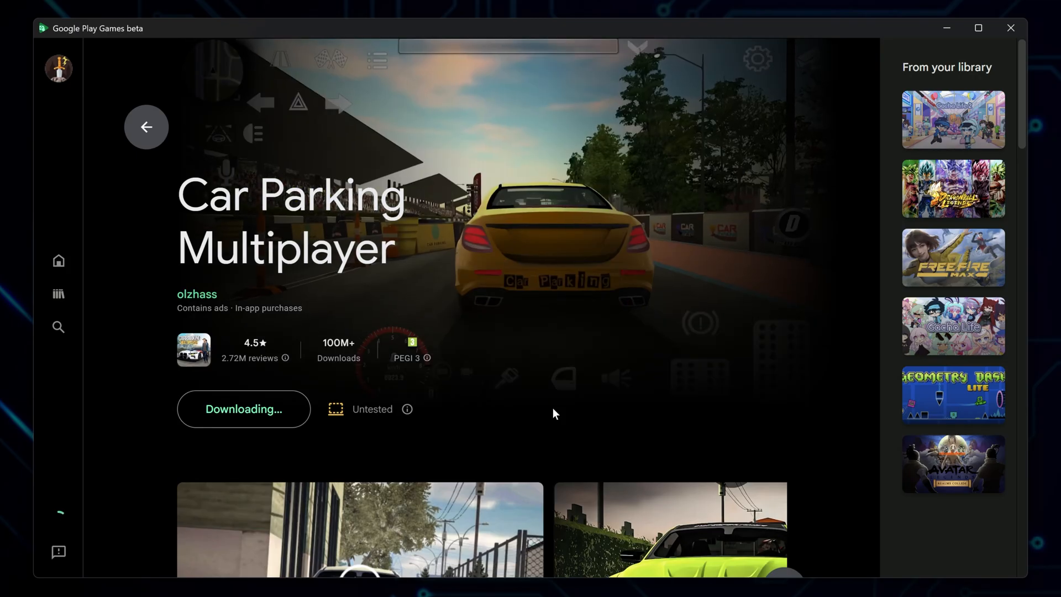
click(243, 409)
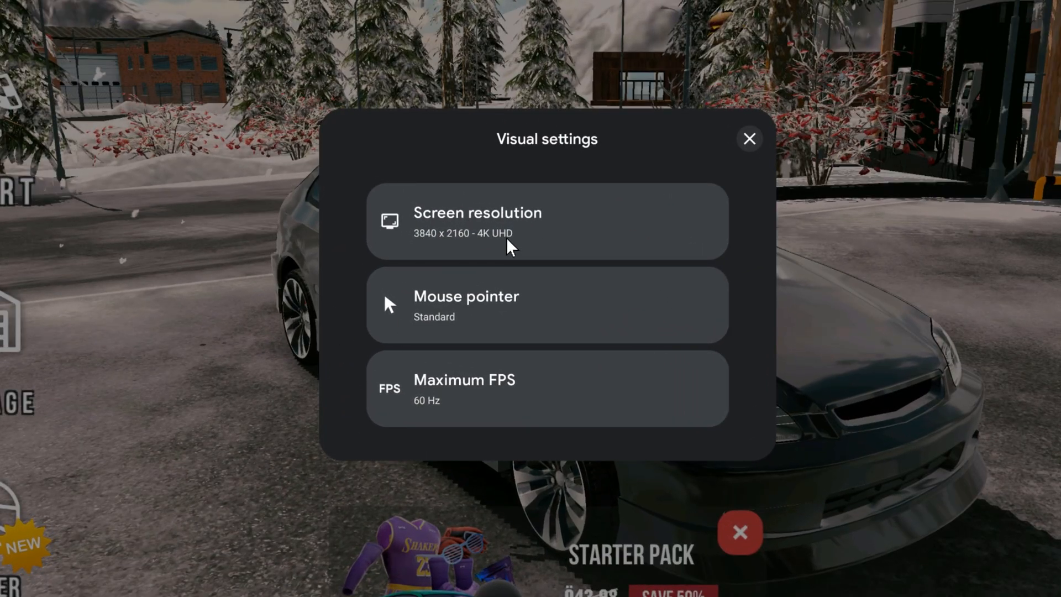
mouse_move(487, 329)
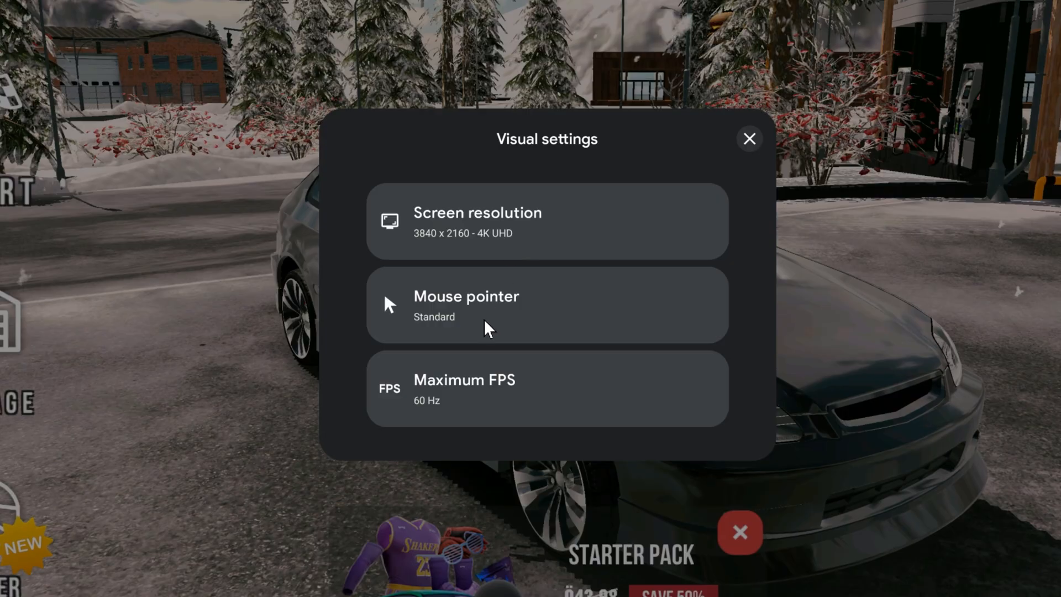
mouse_move(463, 386)
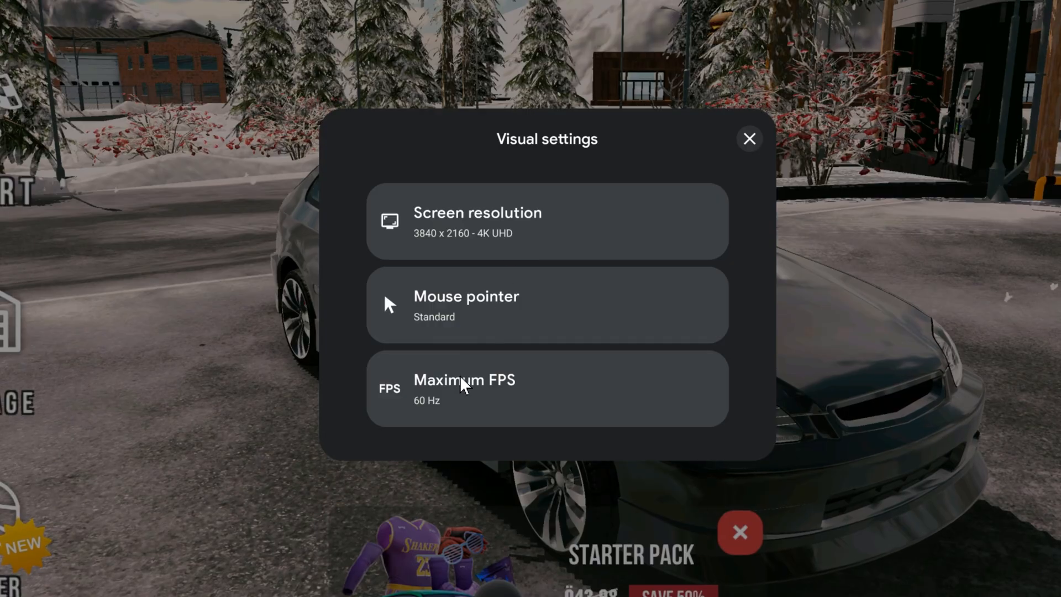
mouse_move(470, 416)
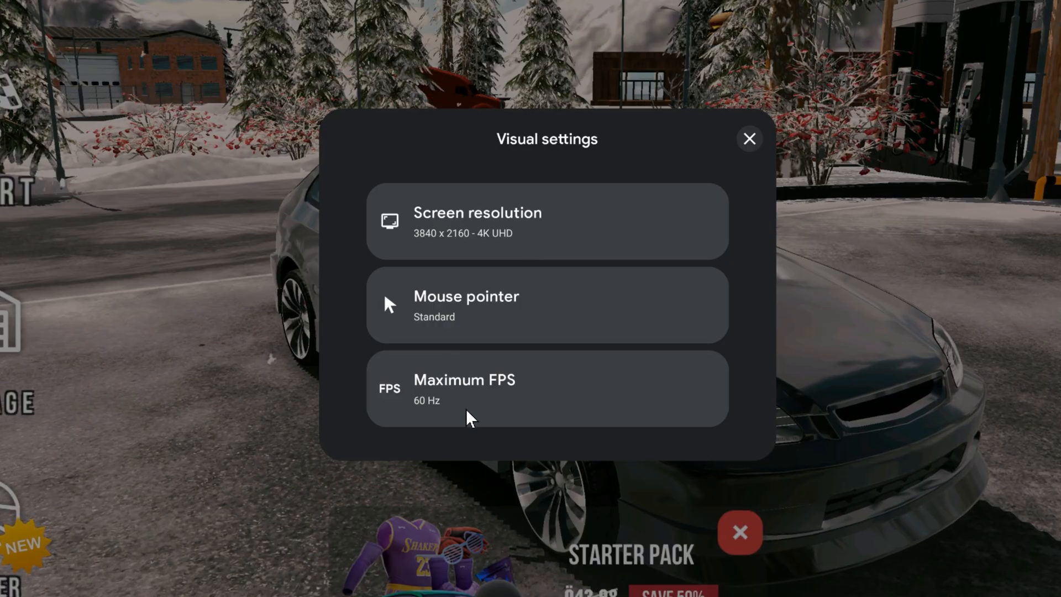
Close the visual settings panel after reviewing 4K UHD, standard pointer and 60 Hz FPS
click(750, 138)
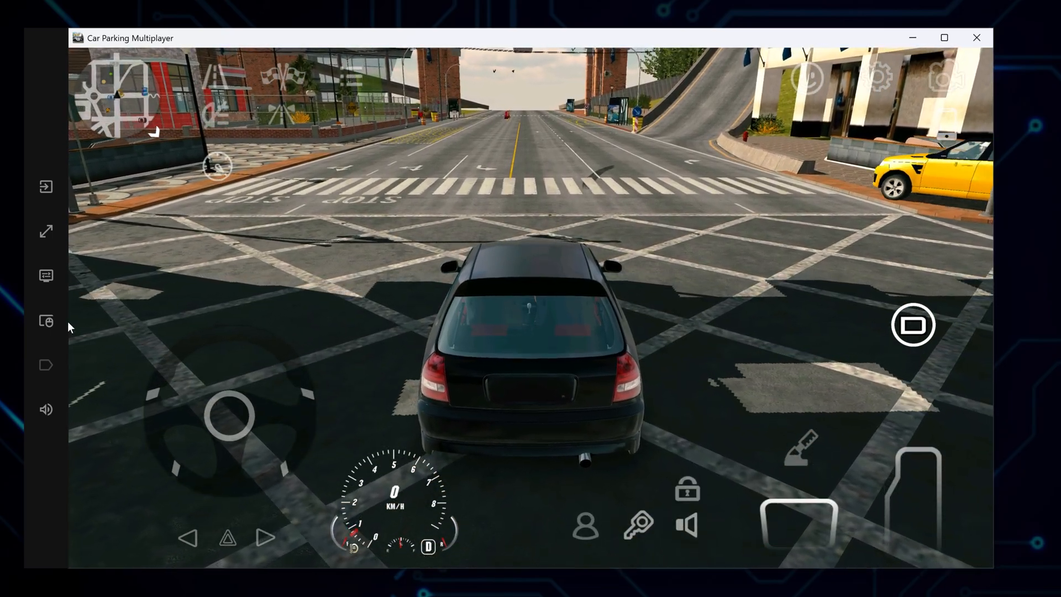
Add a joystick over the steering wheel with Left mapped to D and Right to A
click(45, 275)
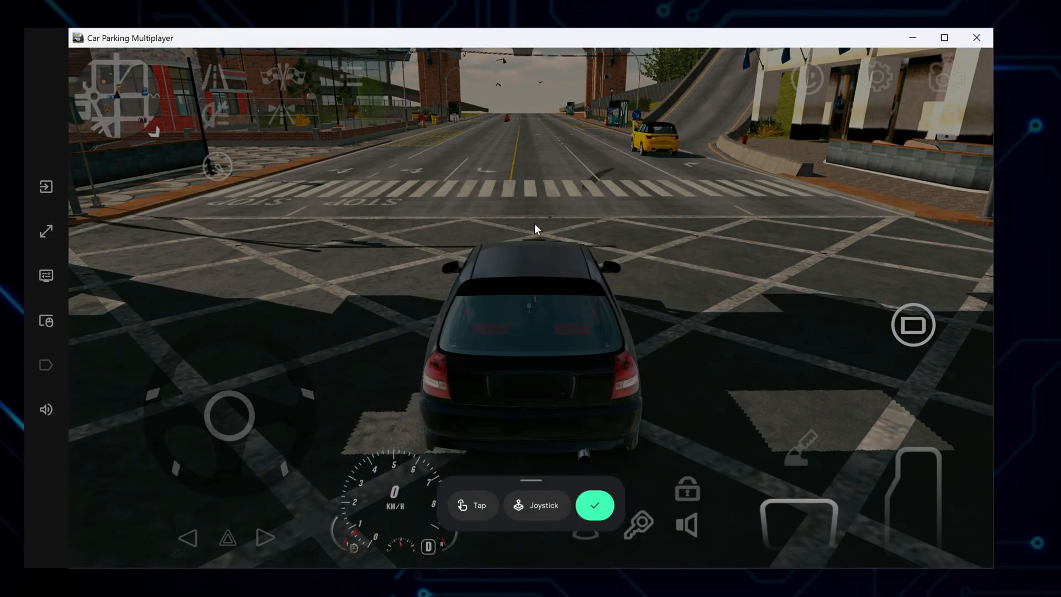
click(536, 505)
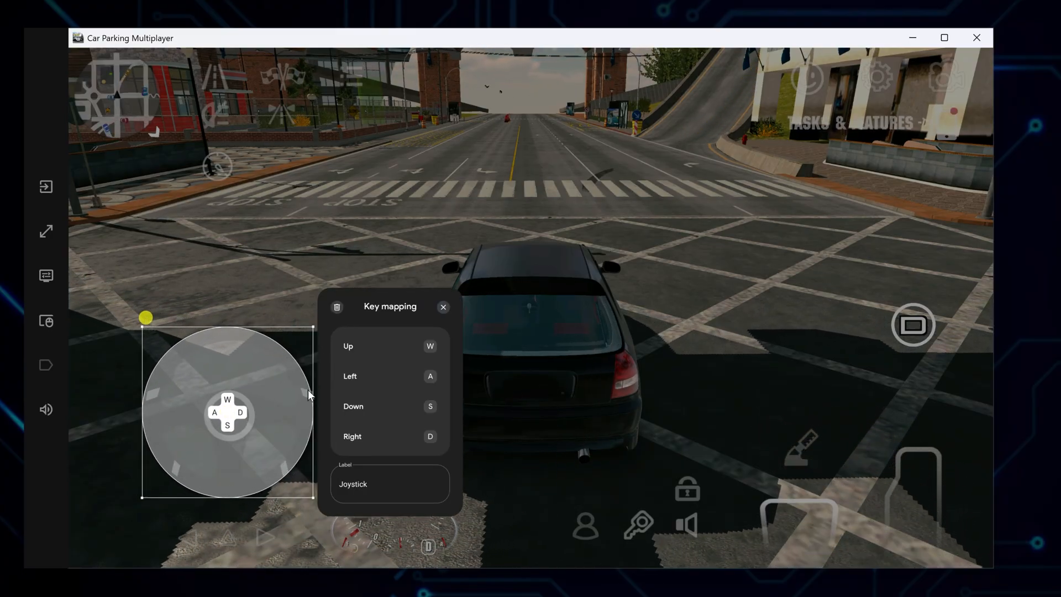
click(430, 376)
text(D)
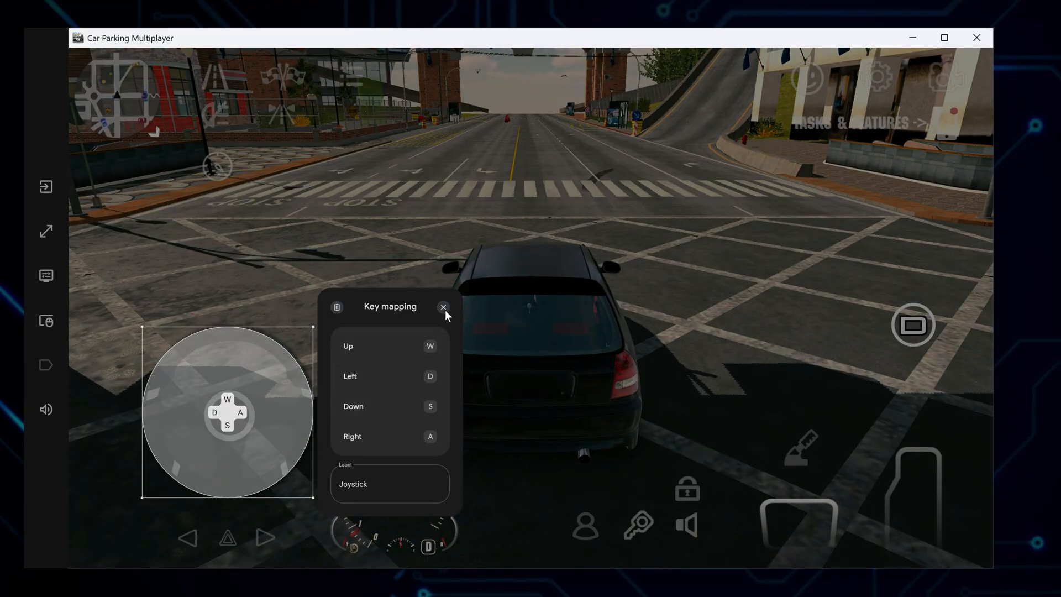
click(443, 306)
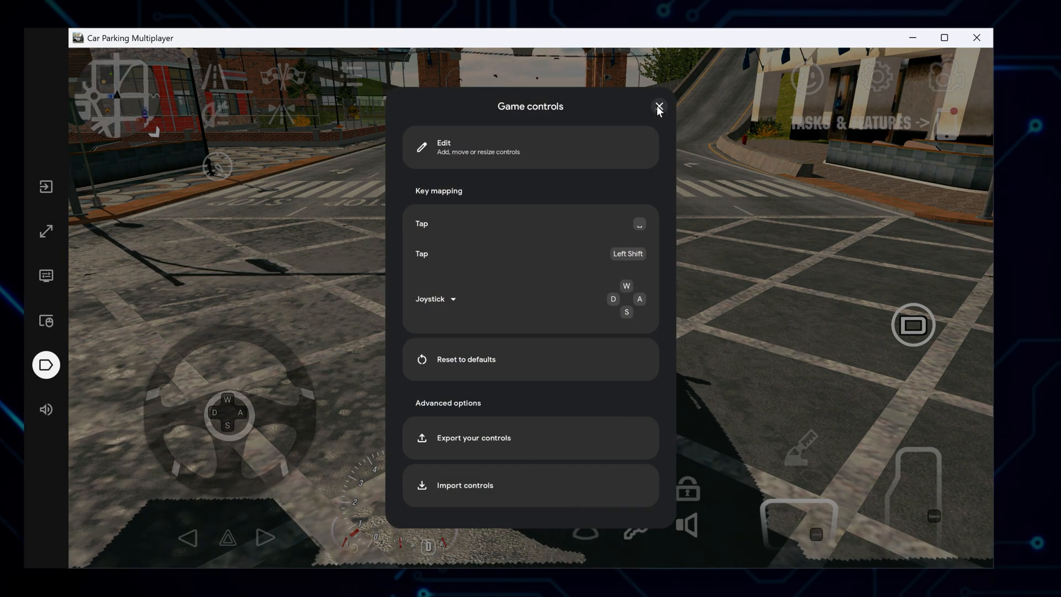
click(658, 109)
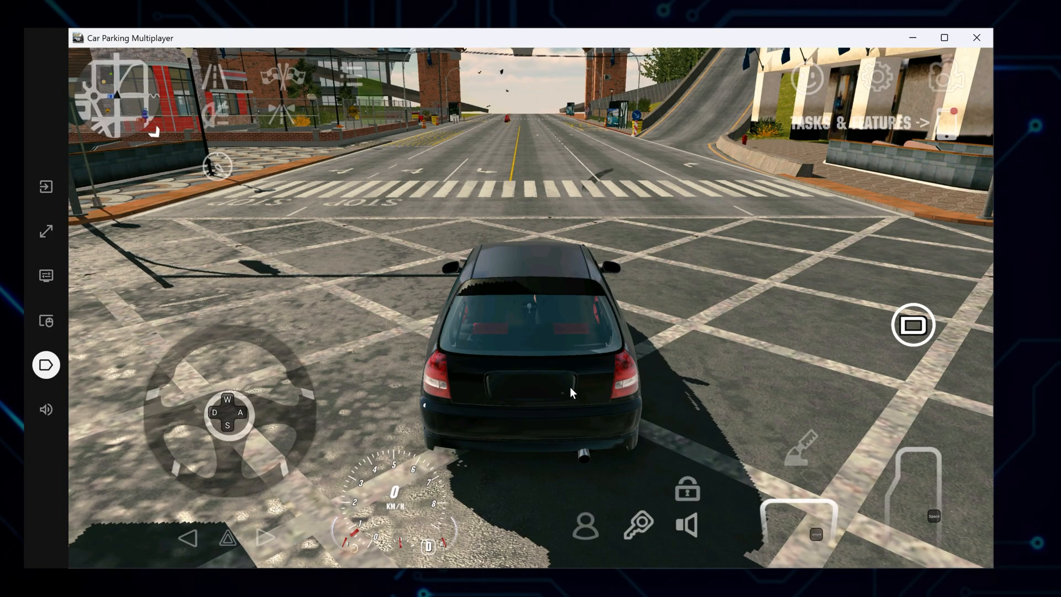